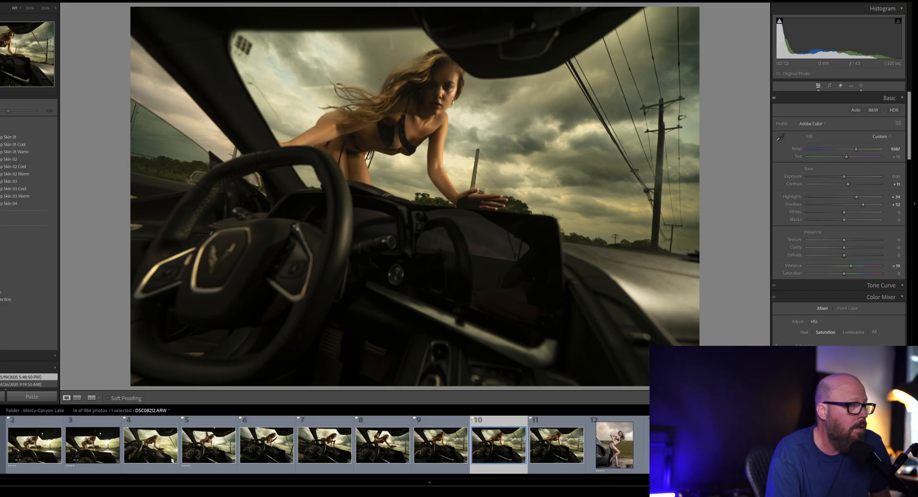
Flip between the car-interior shots from the shoot to compare and pick the one to sharpen
click(34, 453)
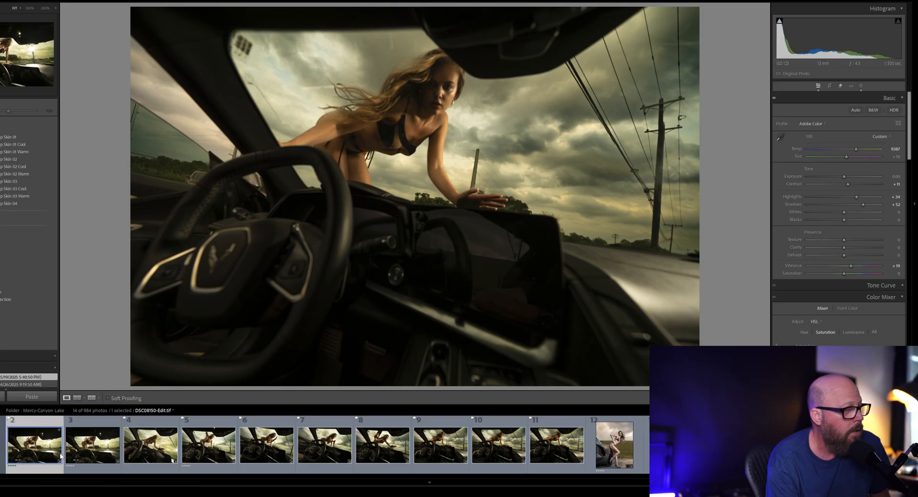
click(496, 450)
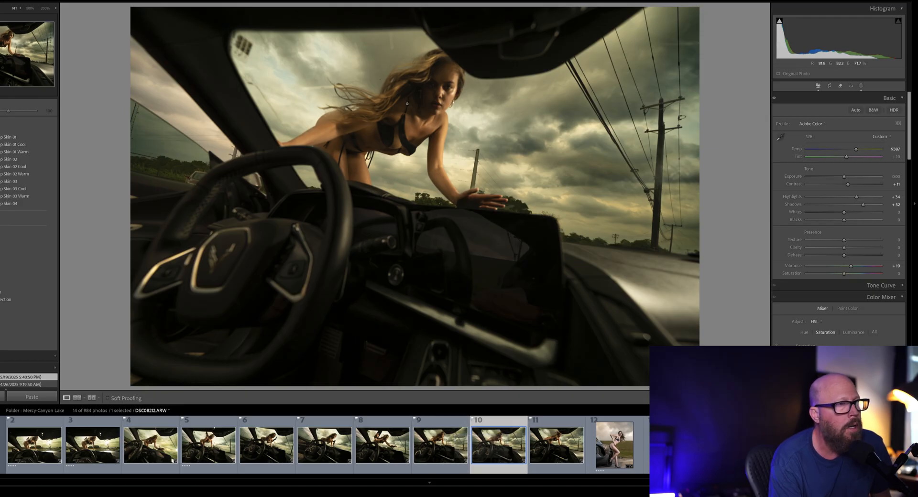
click(438, 449)
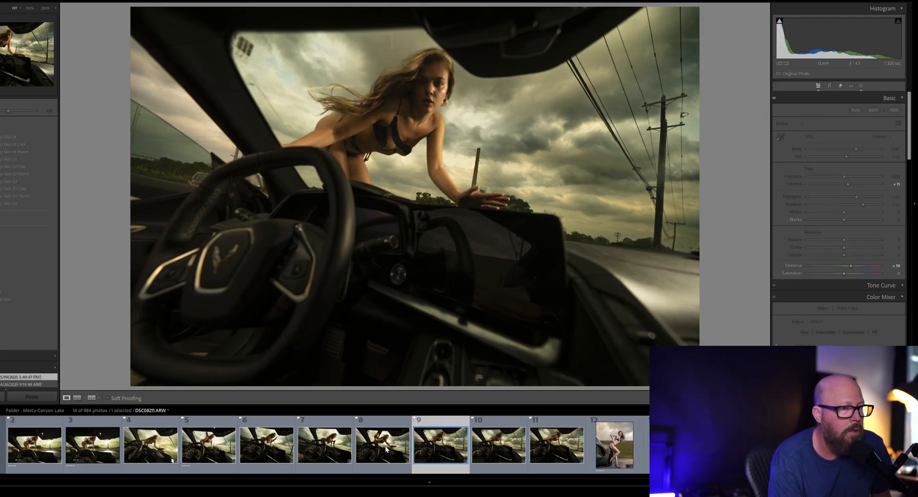
click(380, 452)
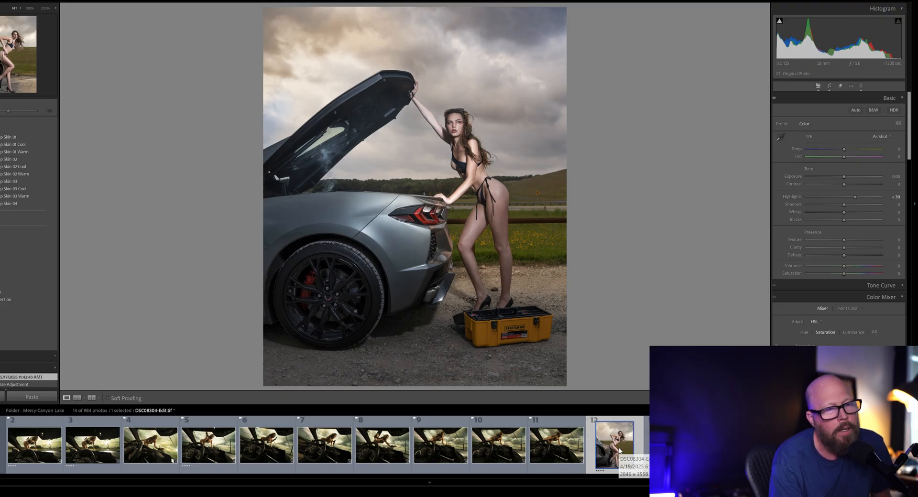
click(553, 449)
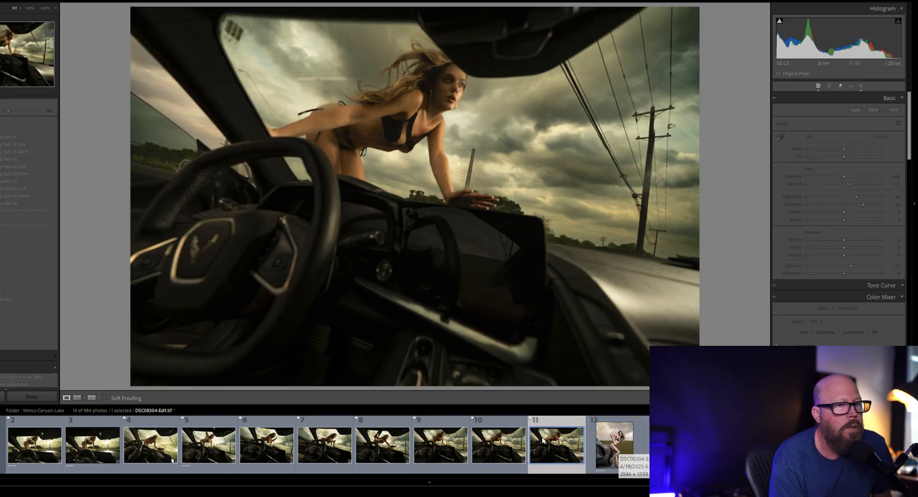
click(493, 449)
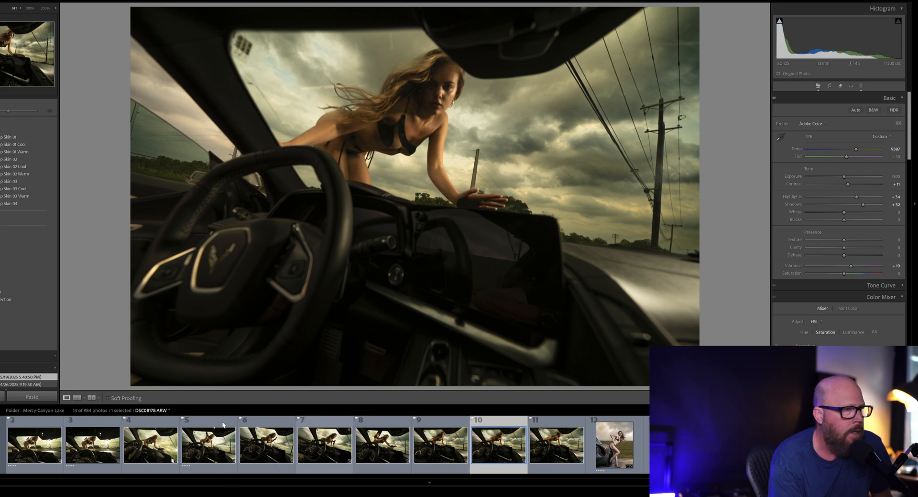
click(550, 449)
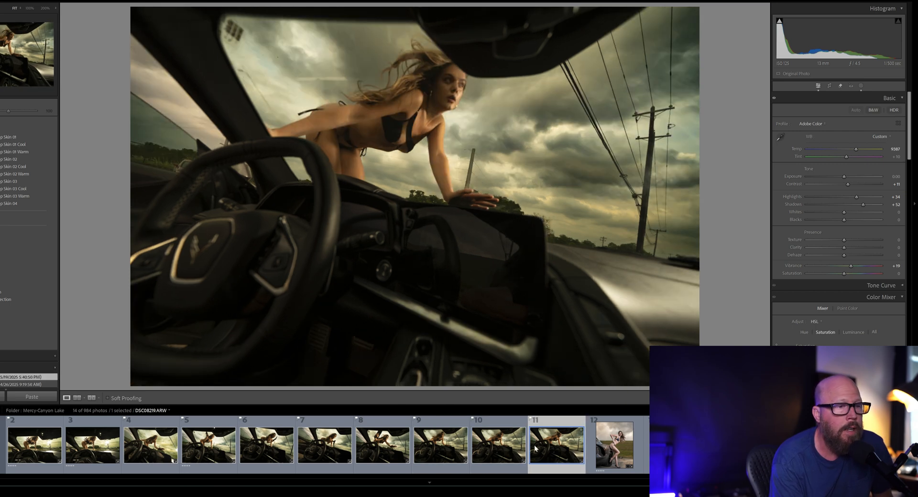
click(326, 452)
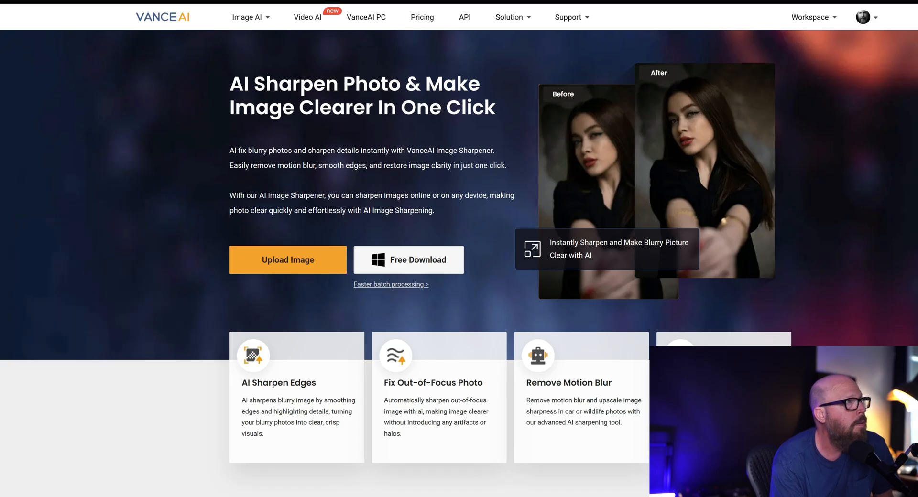
mouse_move(105, 203)
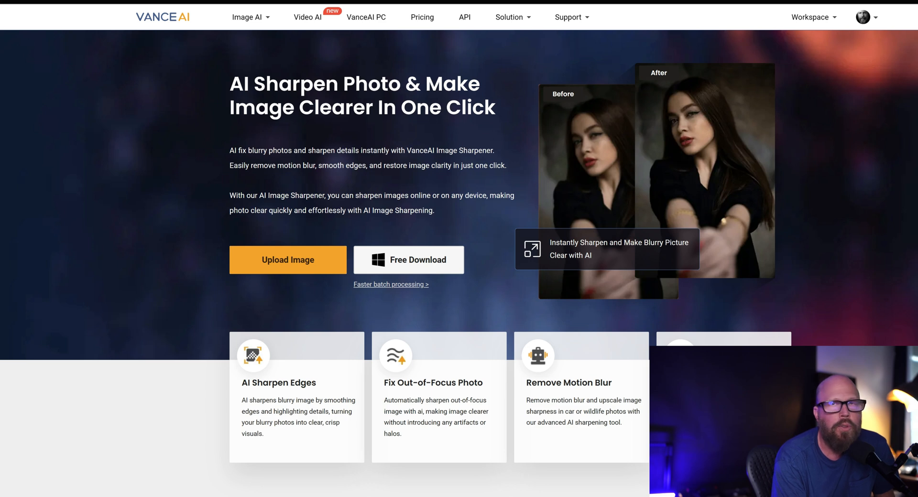
mouse_move(445, 119)
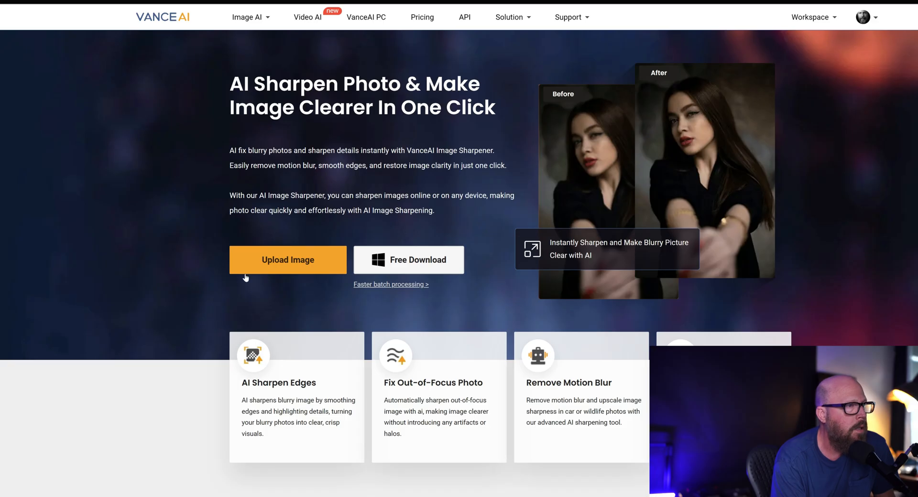
mouse_move(252, 272)
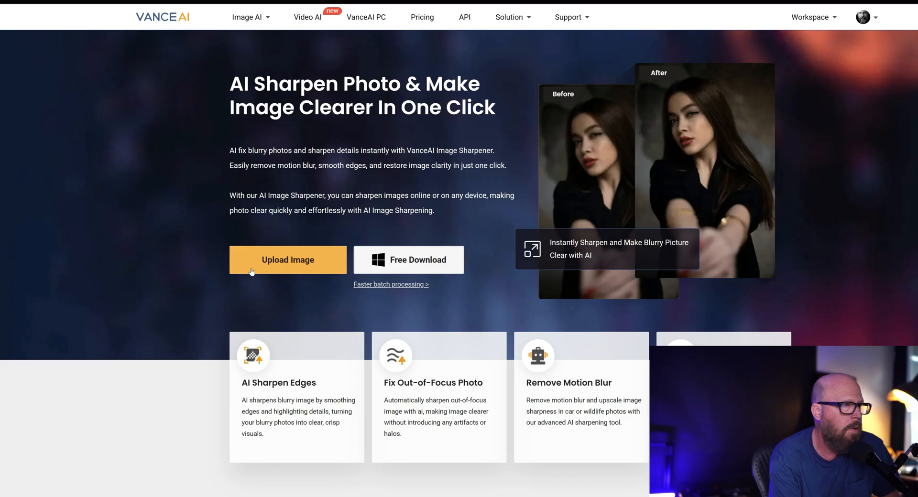
mouse_move(262, 272)
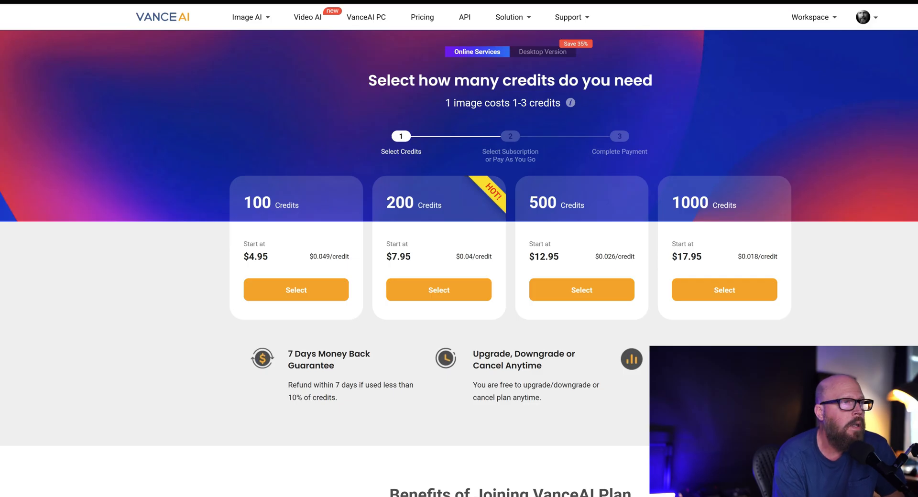
mouse_move(272, 280)
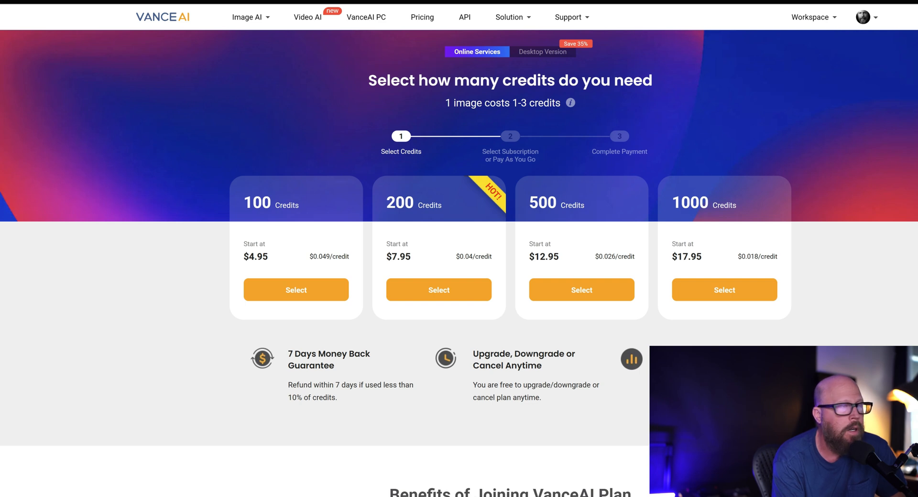
mouse_move(547, 370)
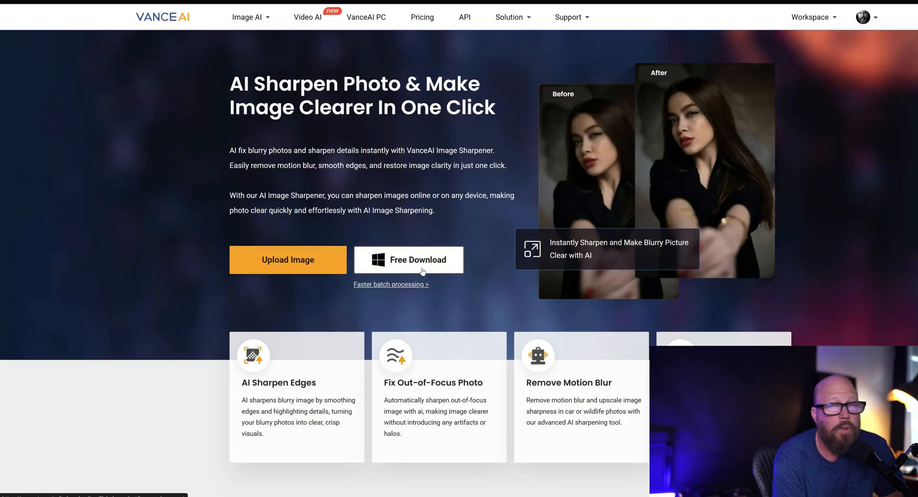
mouse_move(276, 264)
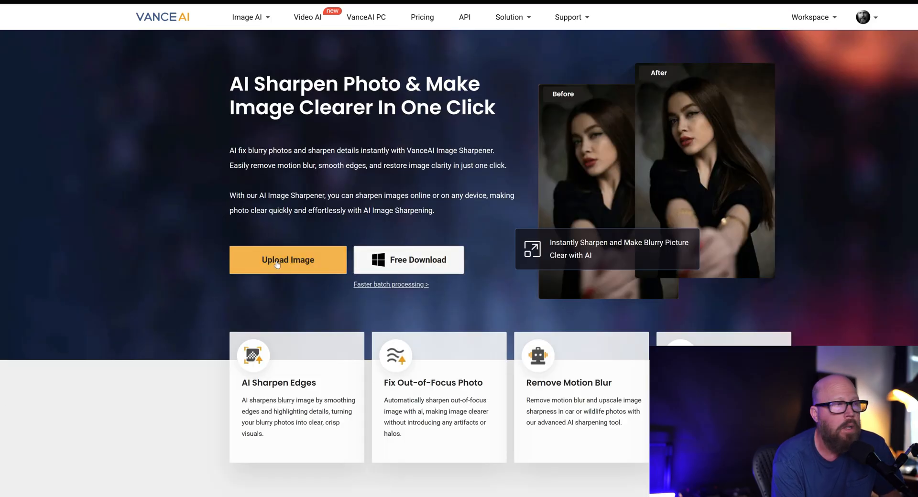
Upload DSC08212.jpg from the Sharpen folder into the sharpening workspace
click(286, 260)
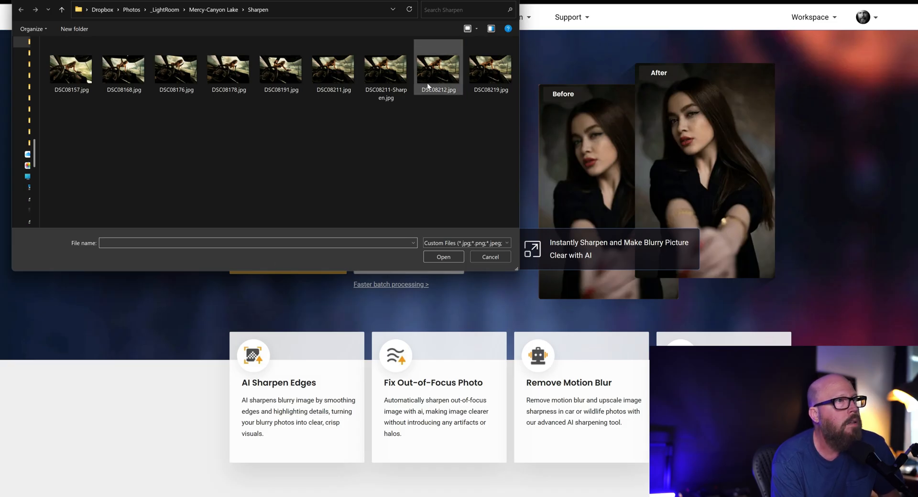
click(438, 69)
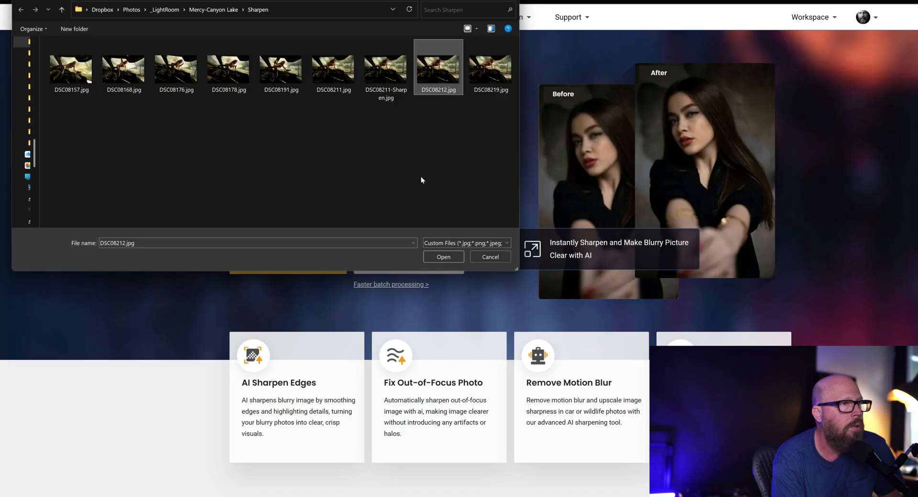
mouse_move(444, 99)
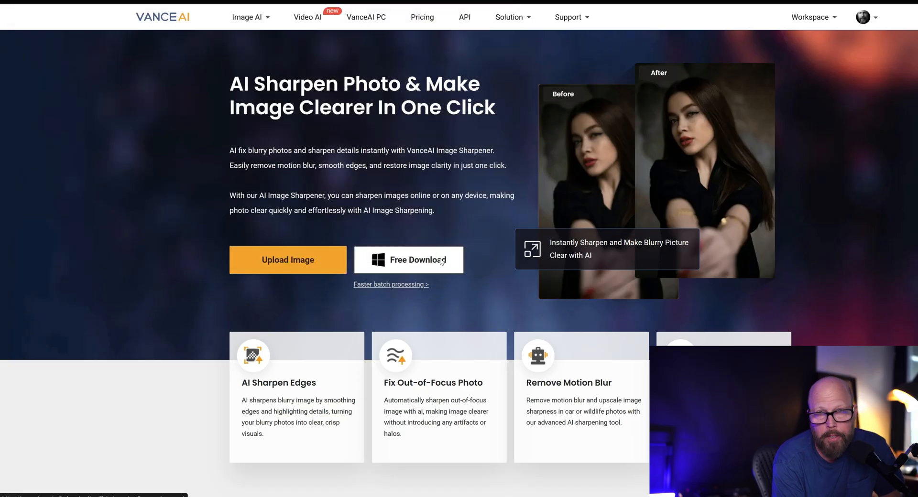
click(287, 260)
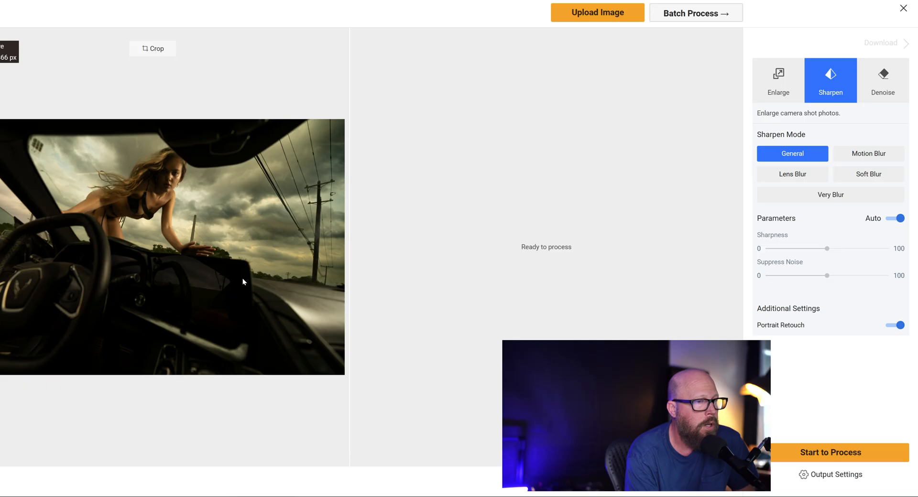
mouse_move(561, 316)
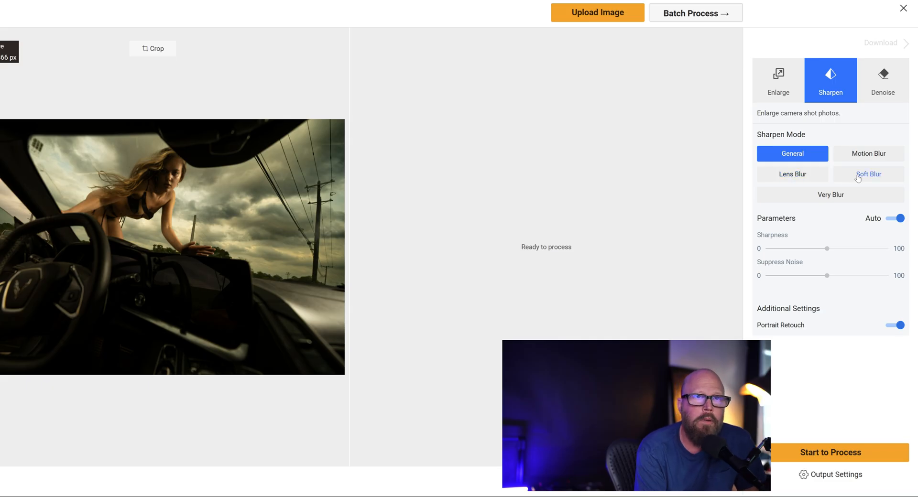
mouse_move(829, 199)
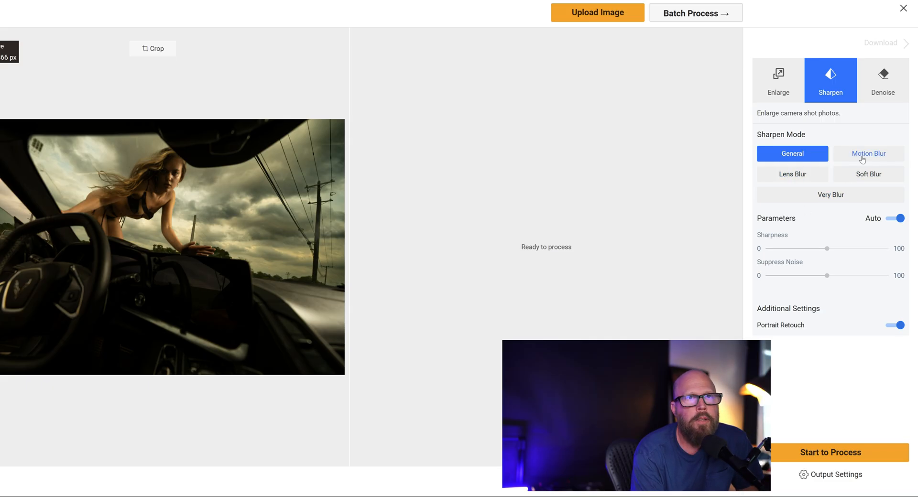
Compare Motion, Lens and Soft Blur modes, keep General, and switch Portrait Retouch off
click(868, 154)
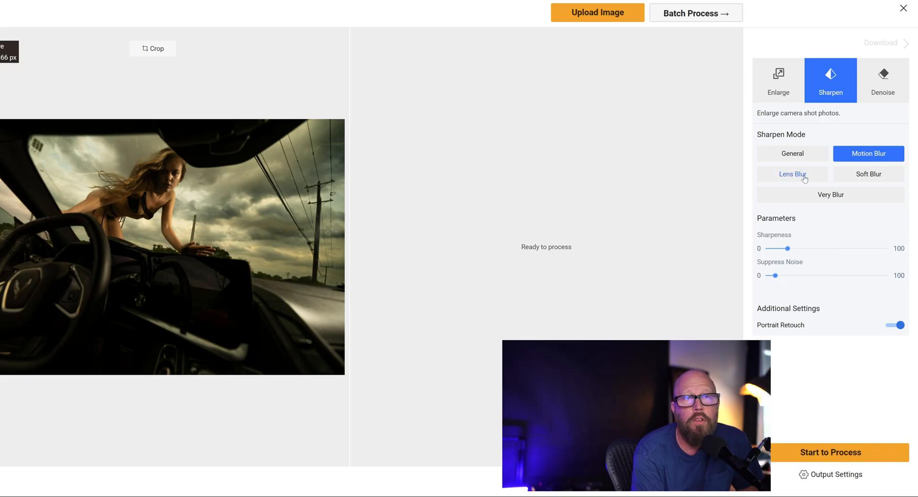
click(792, 174)
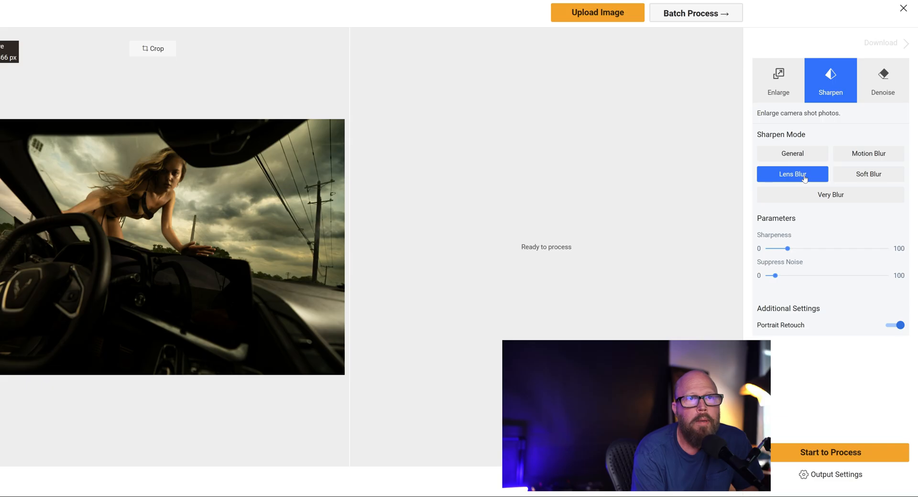
click(868, 174)
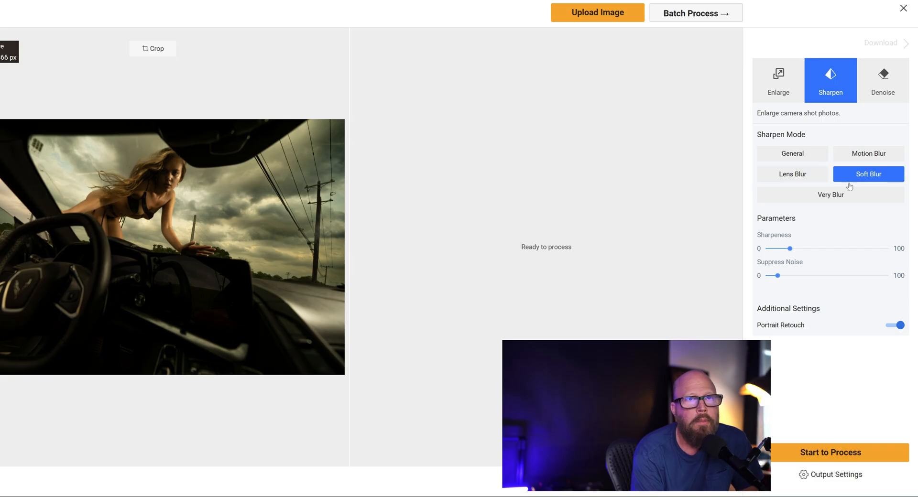
click(792, 154)
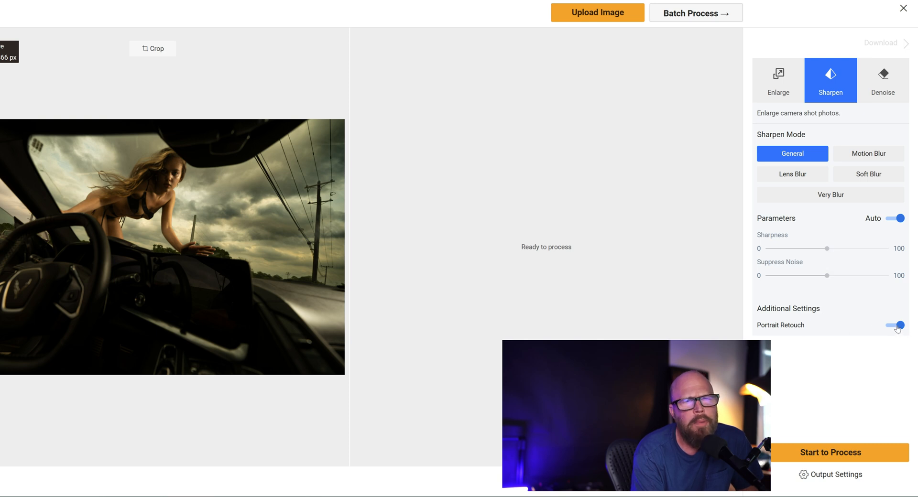
click(894, 325)
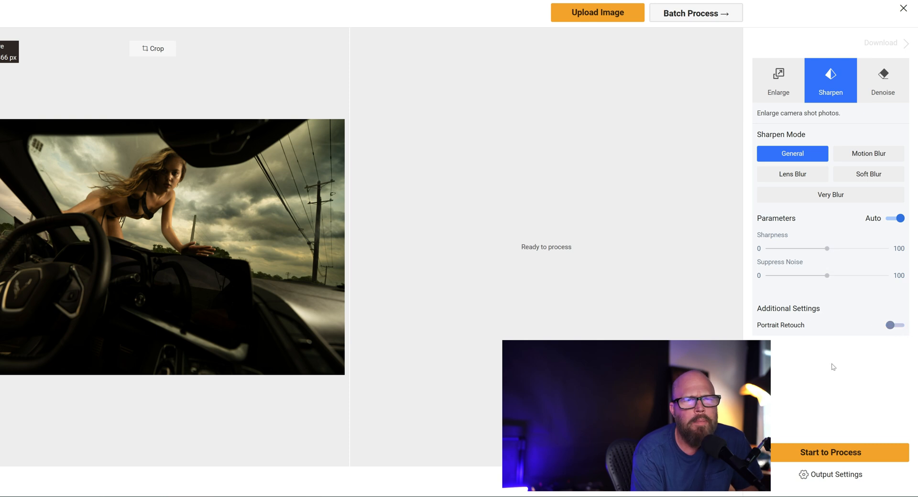
mouse_move(648, 325)
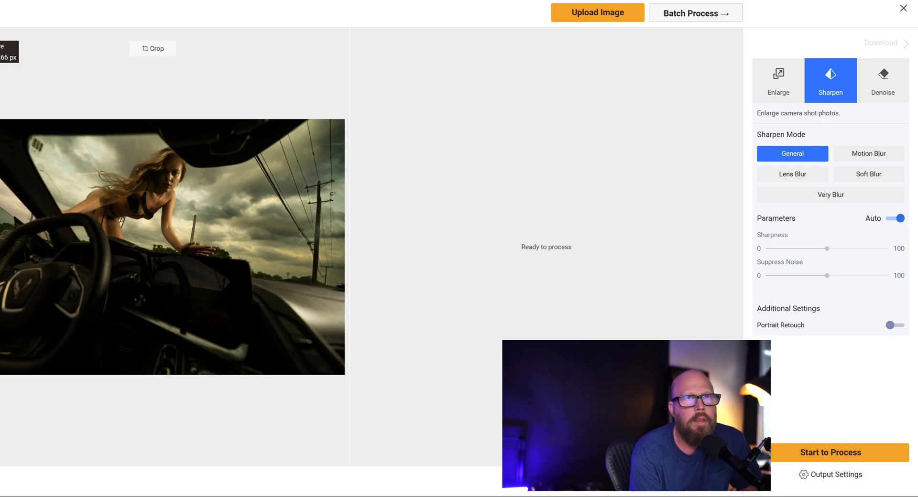
mouse_move(860, 89)
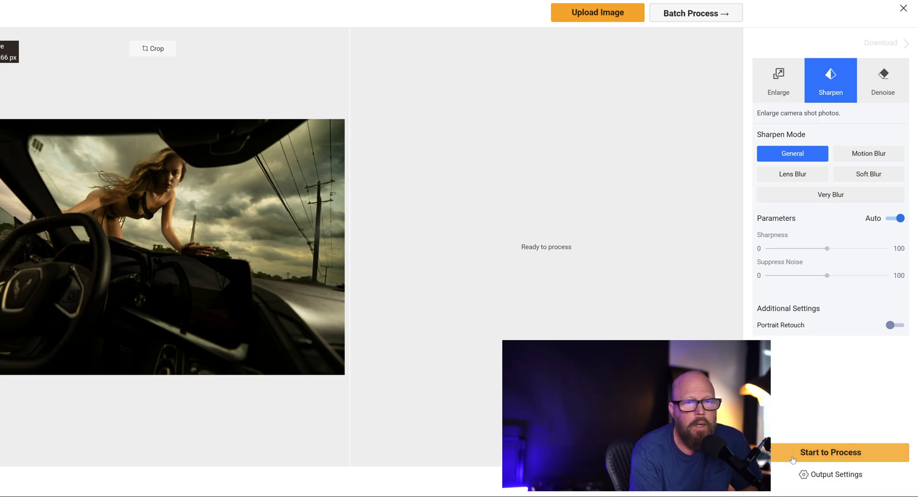
Run the sharpening and magnify the before/after comparison to 200%
click(842, 454)
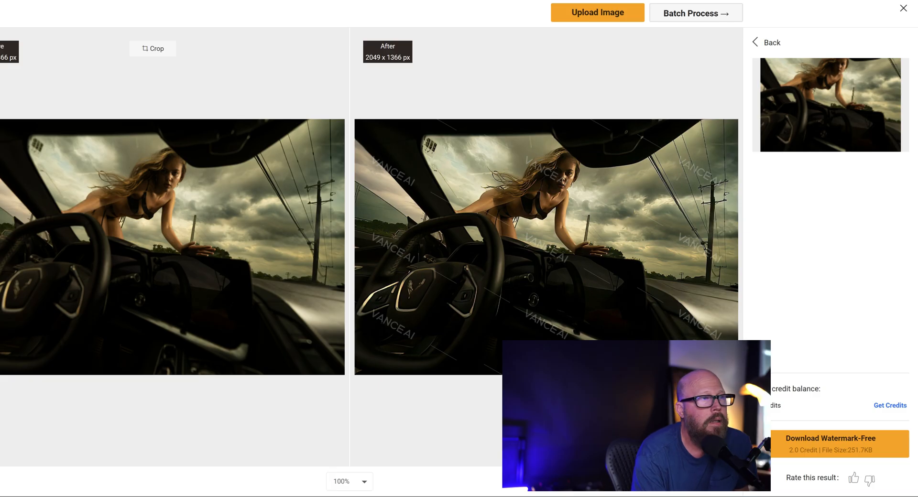
click(364, 494)
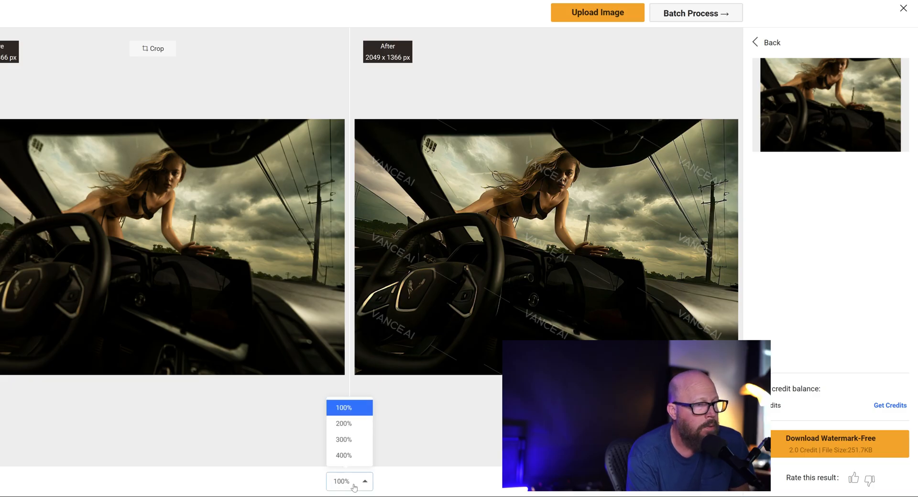
click(344, 424)
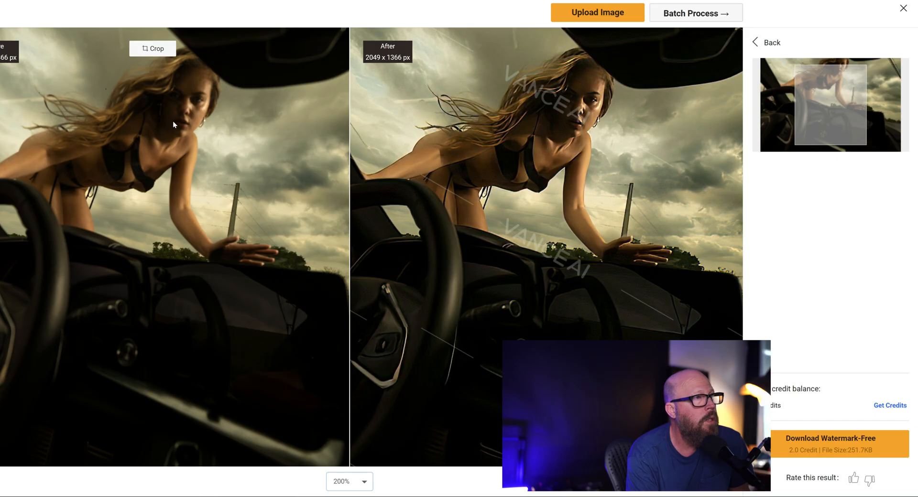
mouse_move(257, 214)
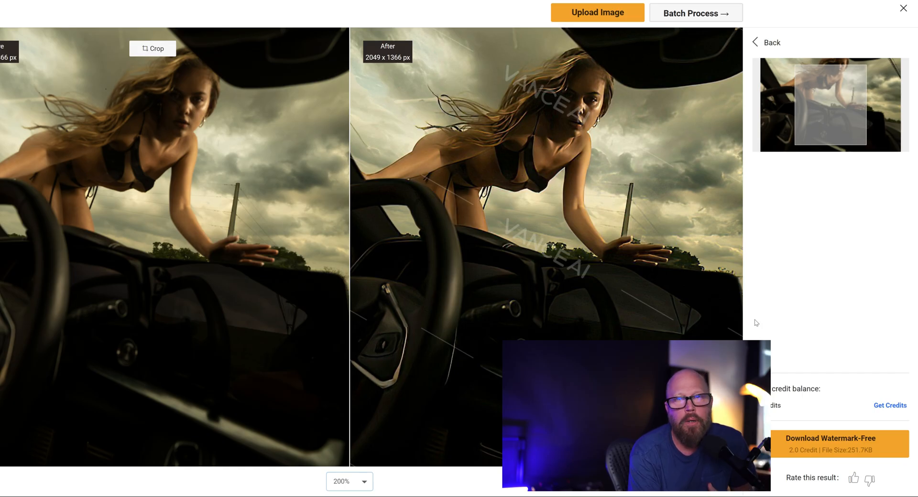
mouse_move(671, 325)
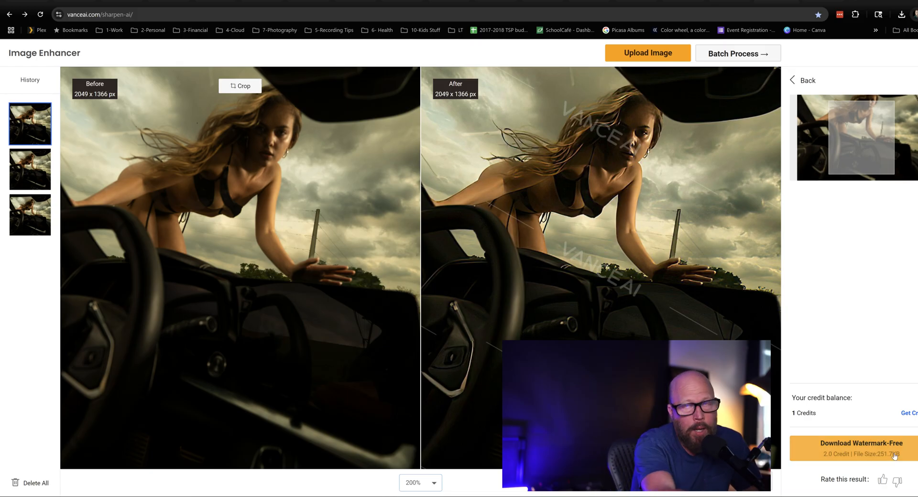
mouse_move(790, 343)
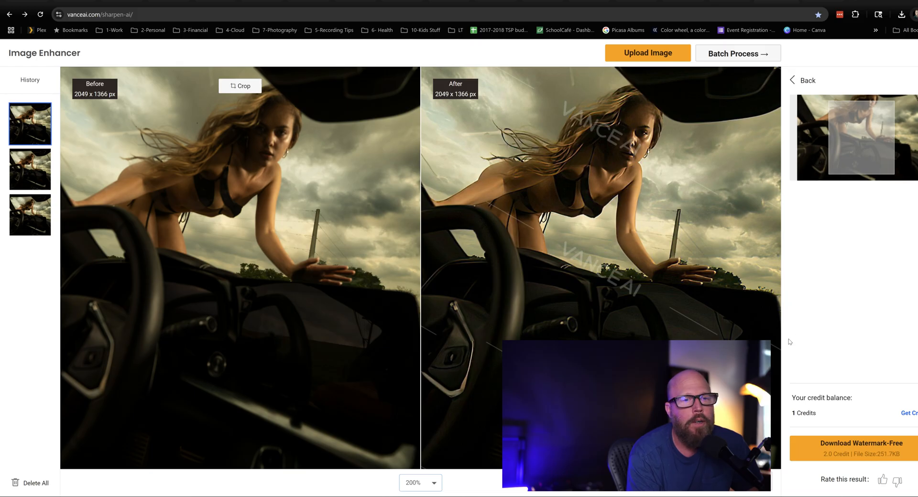
mouse_move(739, 275)
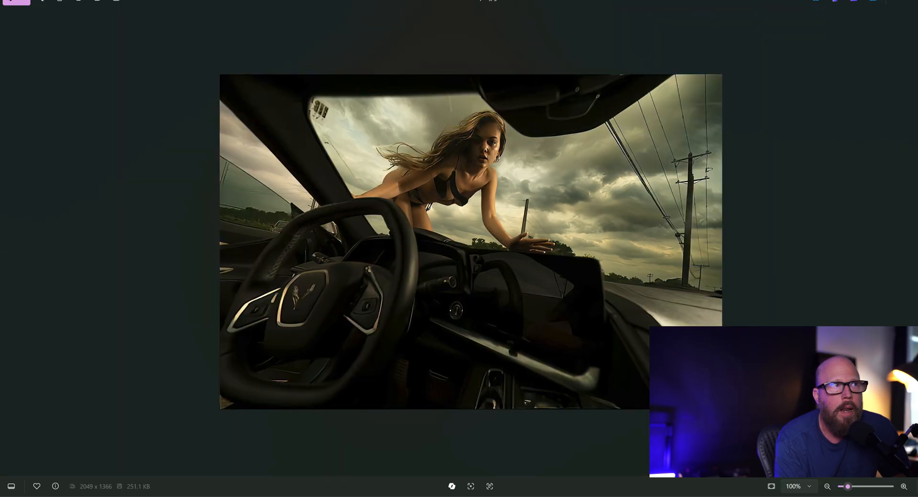
Zoom in to about 177% on the sharpened photo in Windows Photos
click(904, 487)
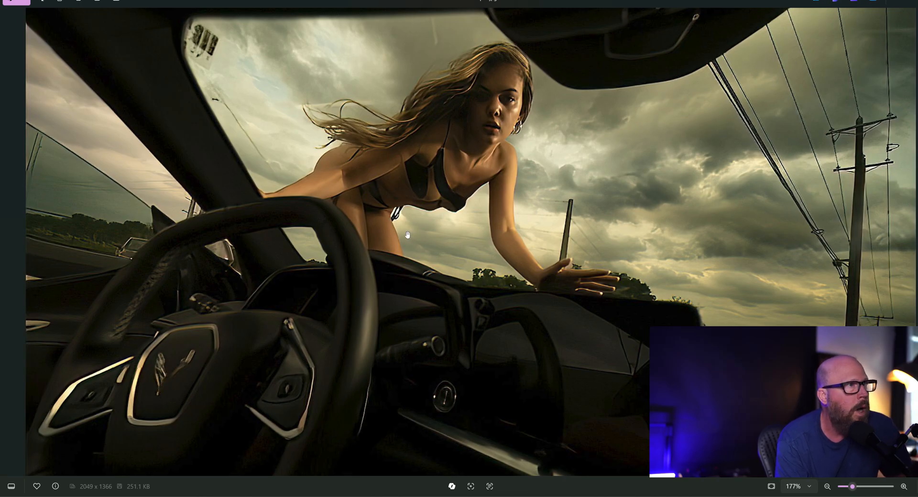
mouse_move(530, 316)
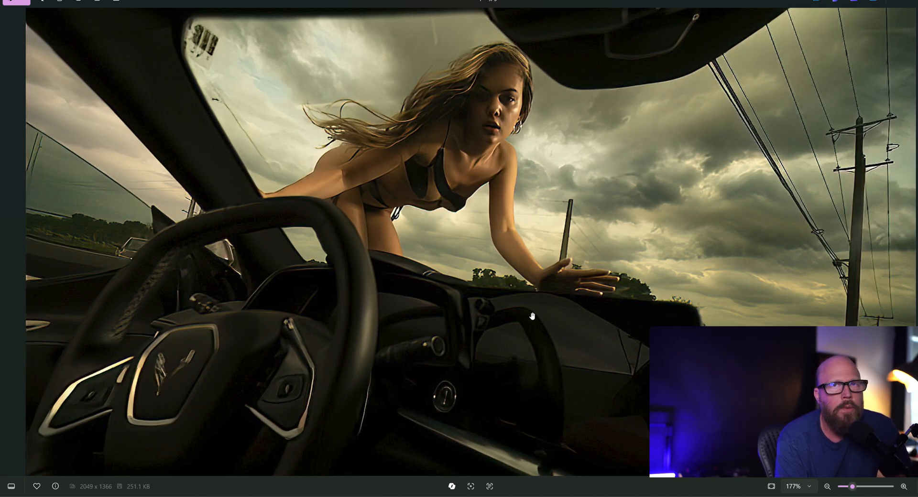